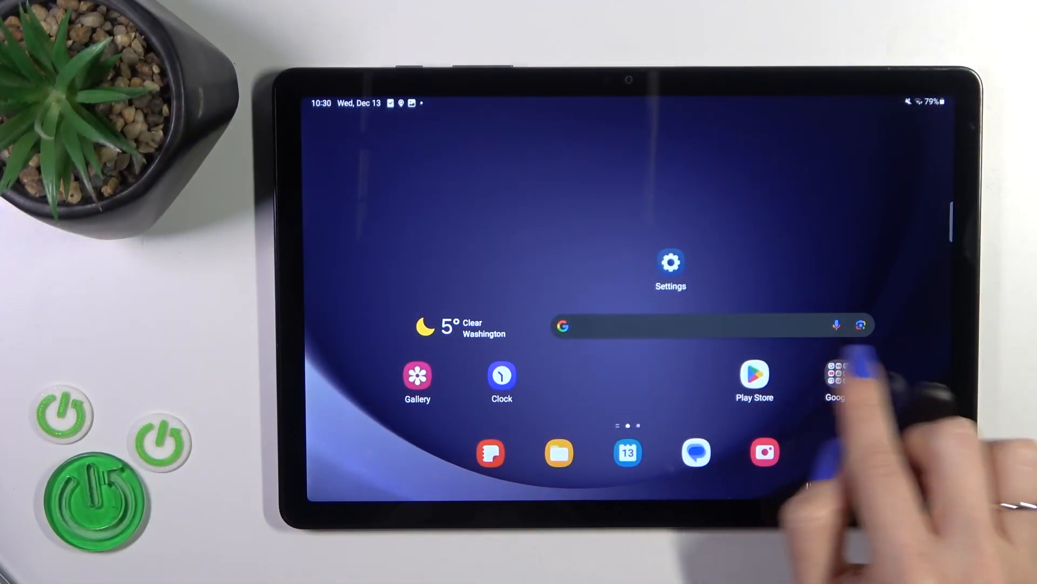
# Step: Open Settings from the home screen and go to Wallpaper and style
pyautogui.click(670, 262)
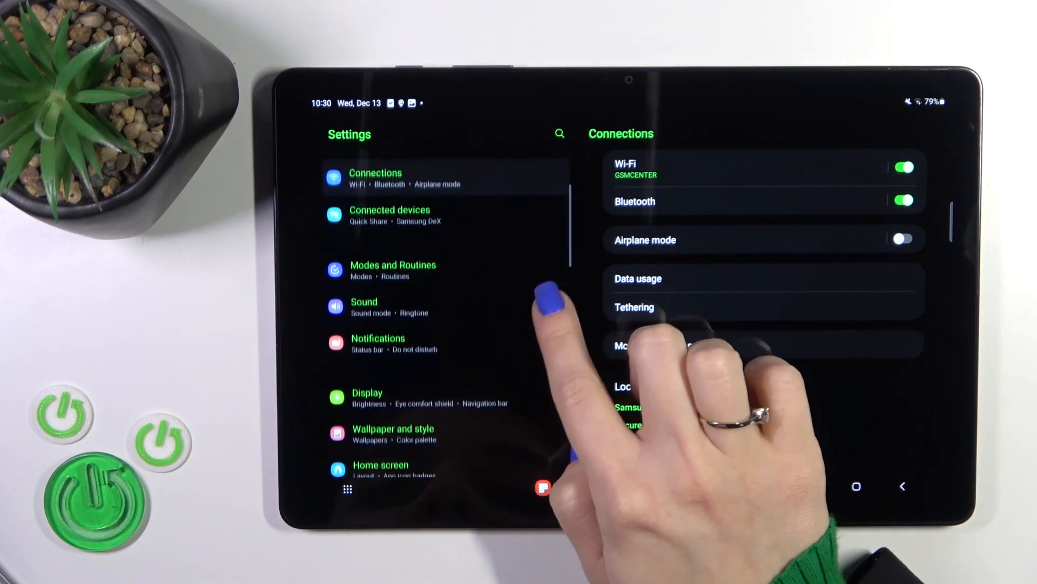
pyautogui.click(393, 433)
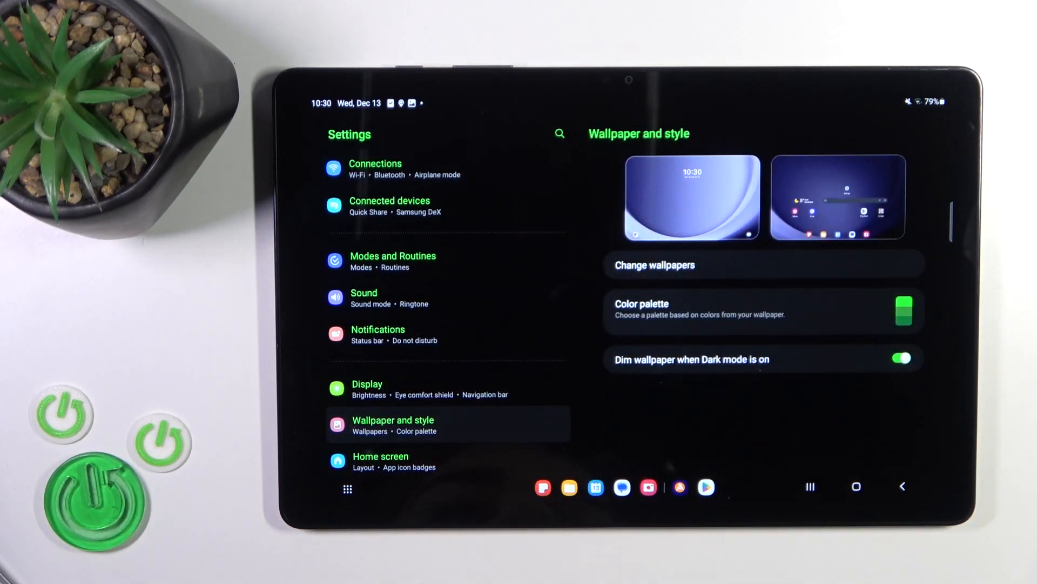
# Step: Pick the pink-orange Graphical wallpaper and apply it to the lock screen only
pyautogui.click(654, 265)
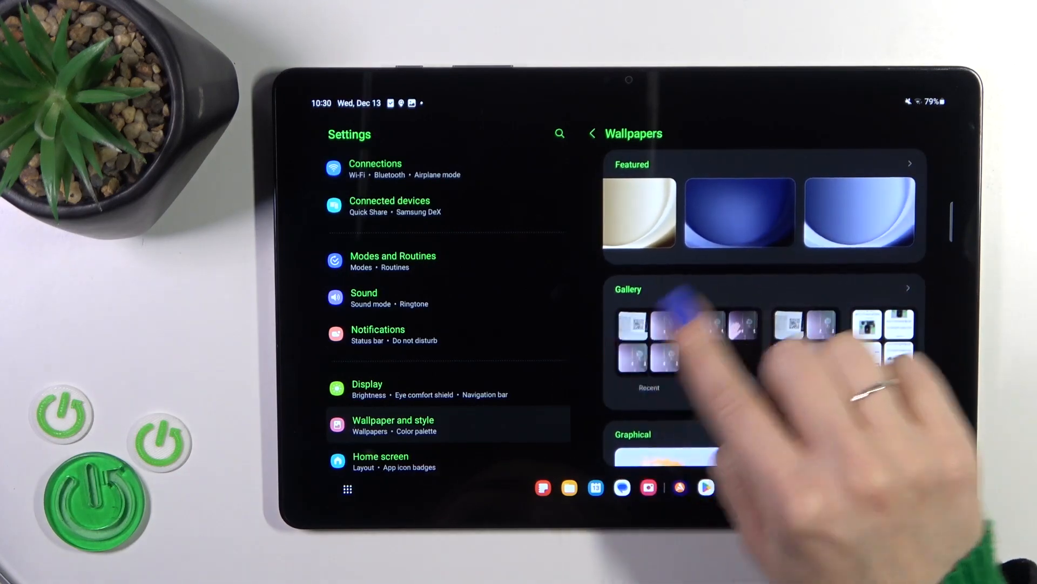
pyautogui.scroll(-3)
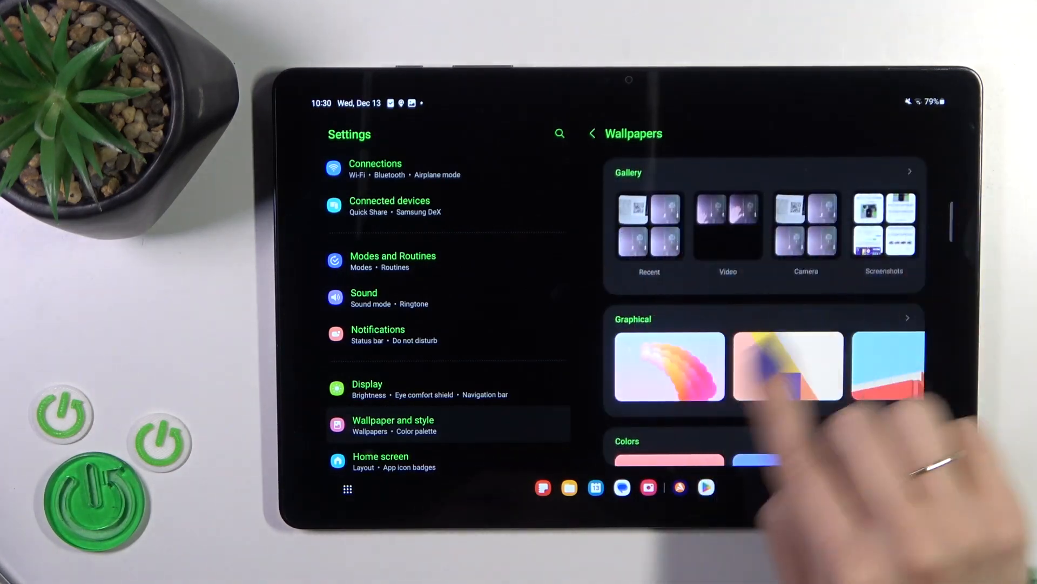
pyautogui.scroll(-3)
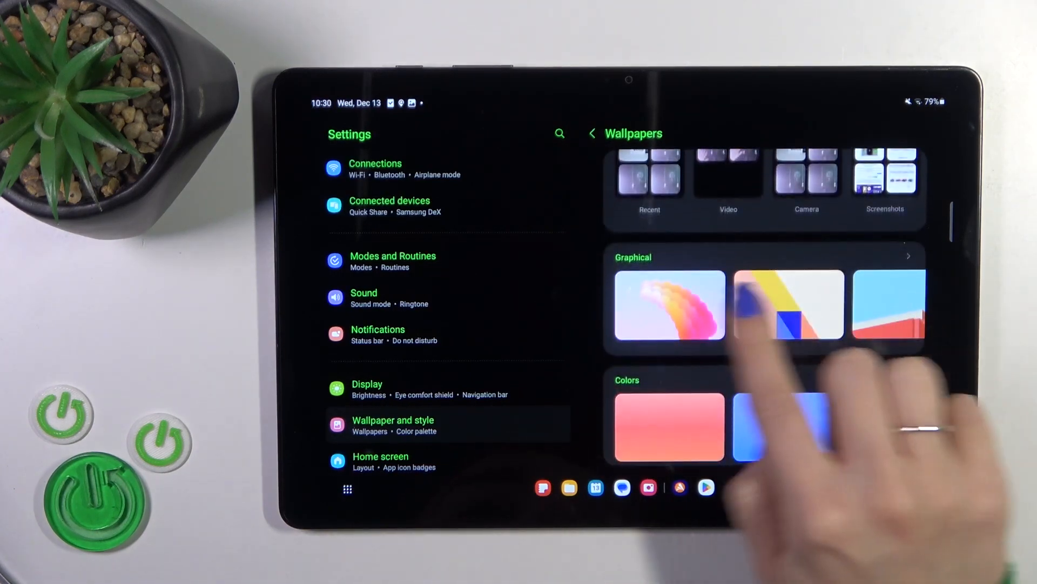
pyautogui.click(787, 306)
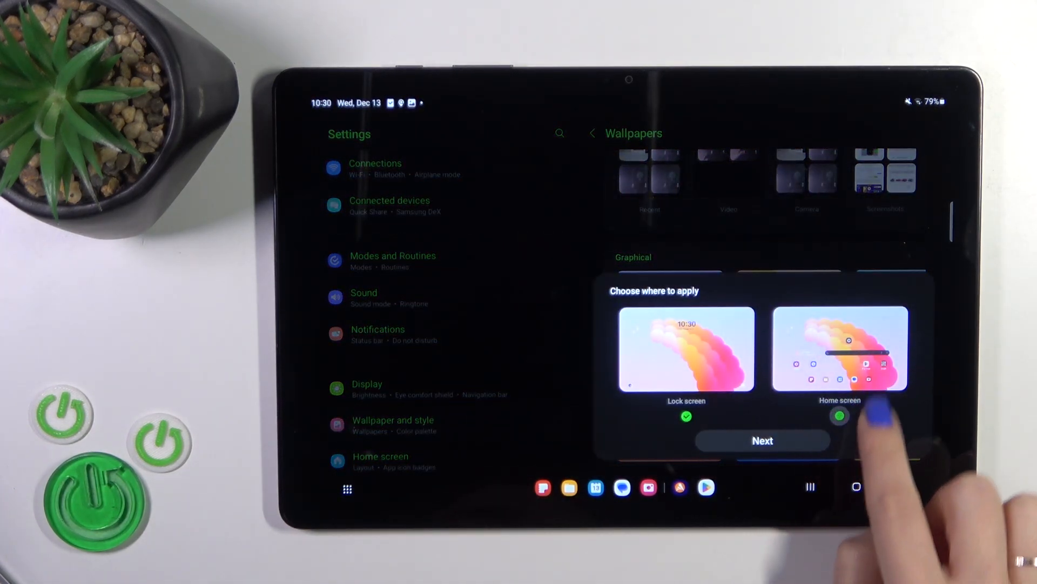
pyautogui.click(840, 415)
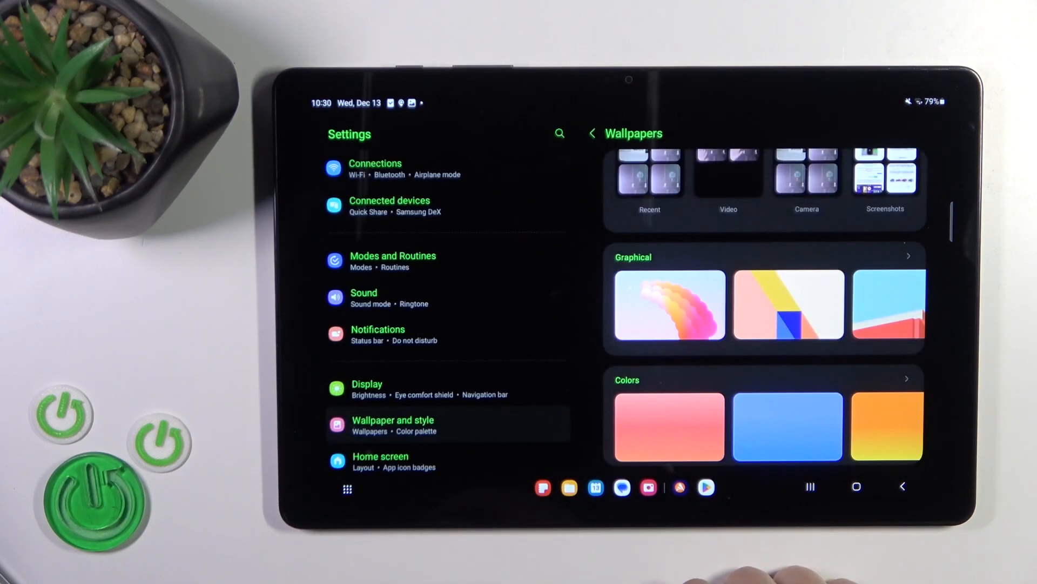
# Step: Go Home and swipe to the next page of browser and messaging apps
pyautogui.click(669, 304)
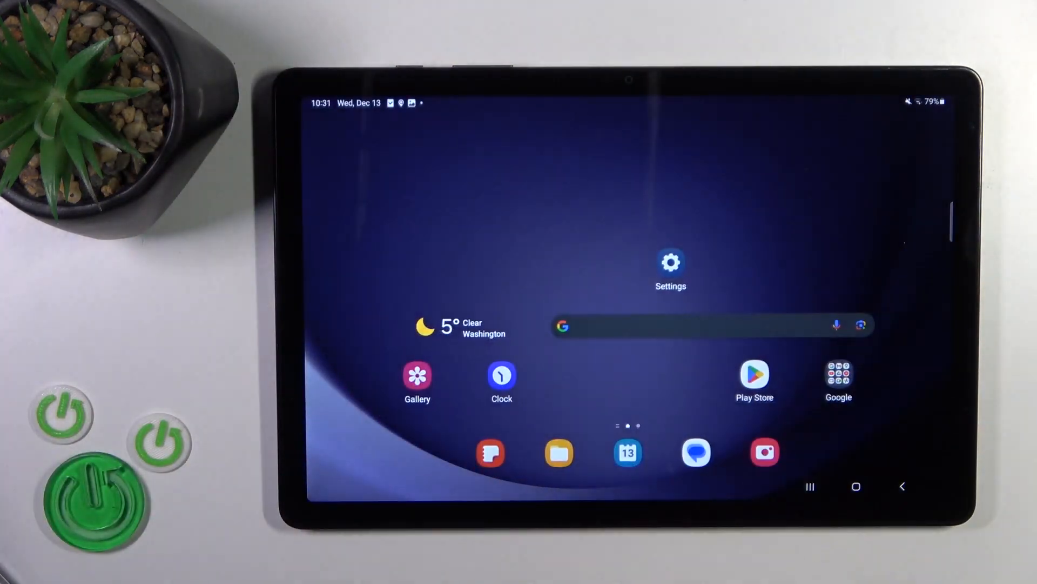
pyautogui.hscroll(-3)
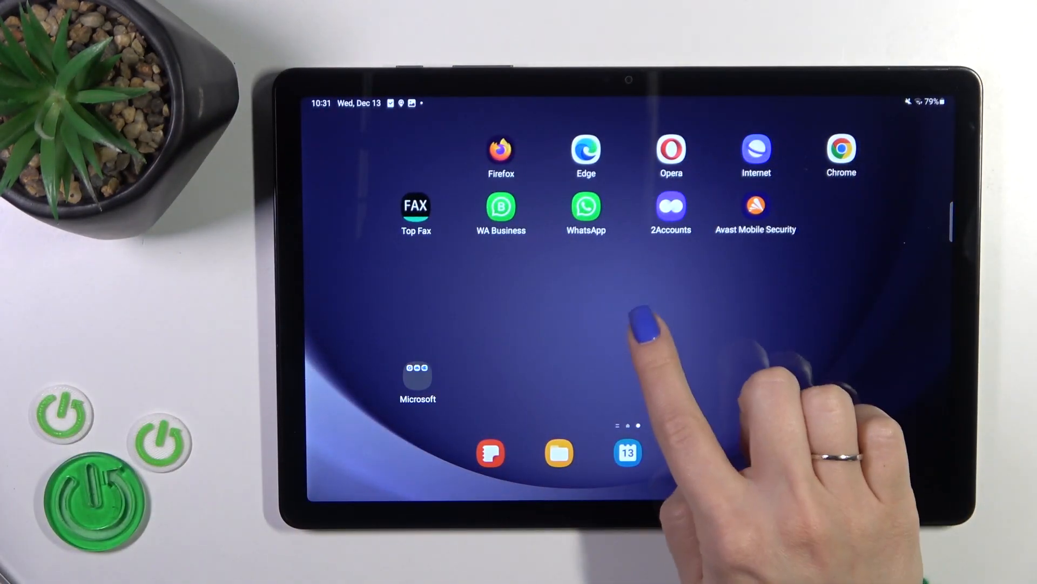
# Step: From the home screen long-press menu, choose a blue Featured wallpaper and preview it on the lock screen
pyautogui.click(628, 318)
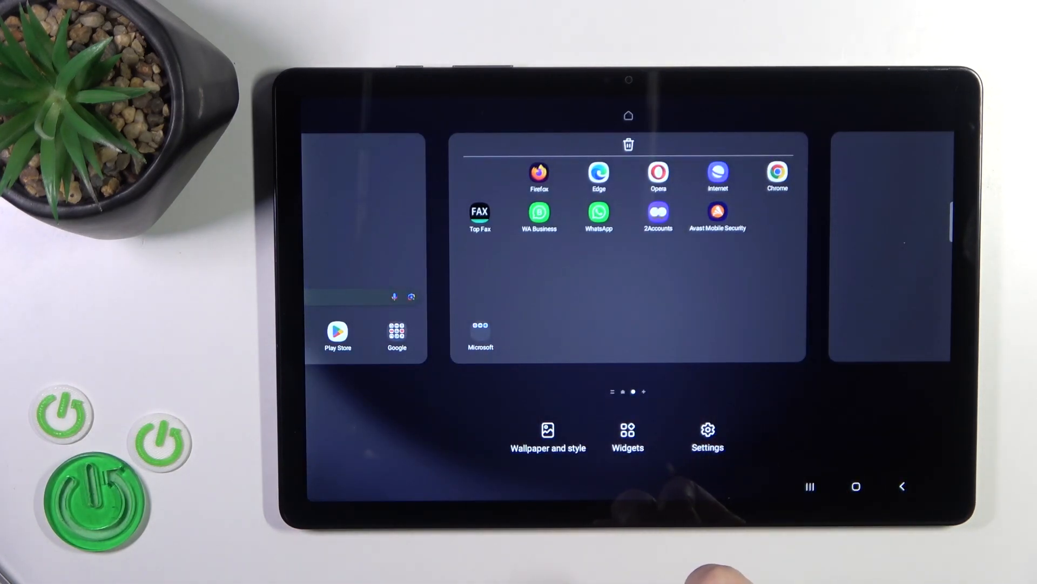
pyautogui.click(548, 436)
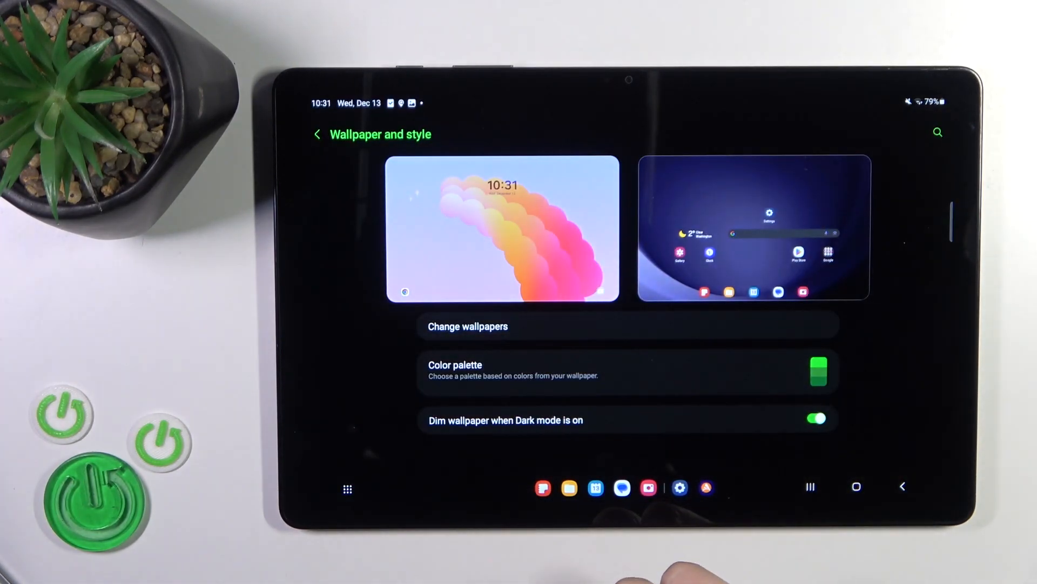
pyautogui.click(467, 327)
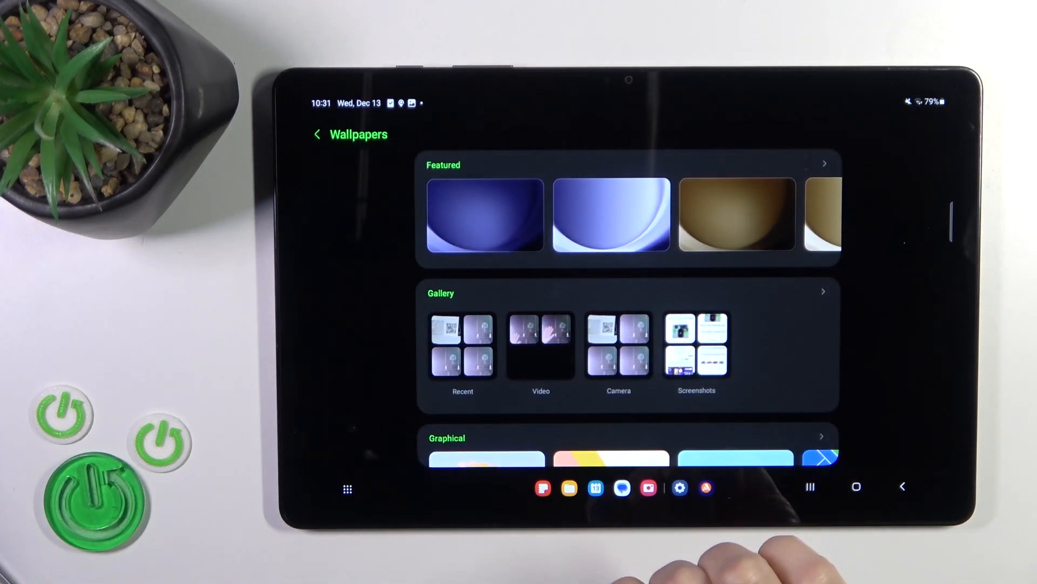
pyautogui.hscroll(-3)
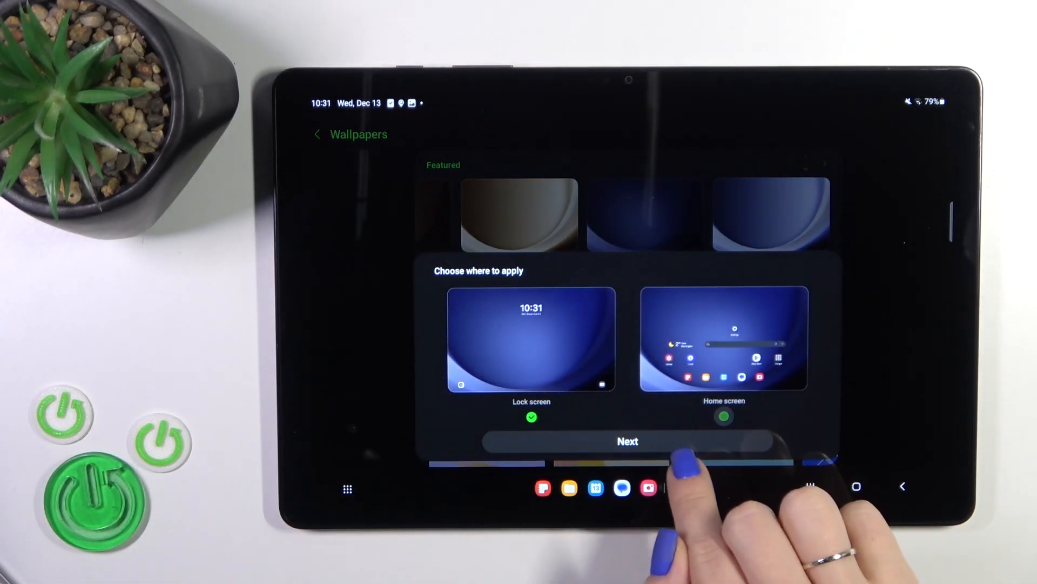
pyautogui.click(628, 442)
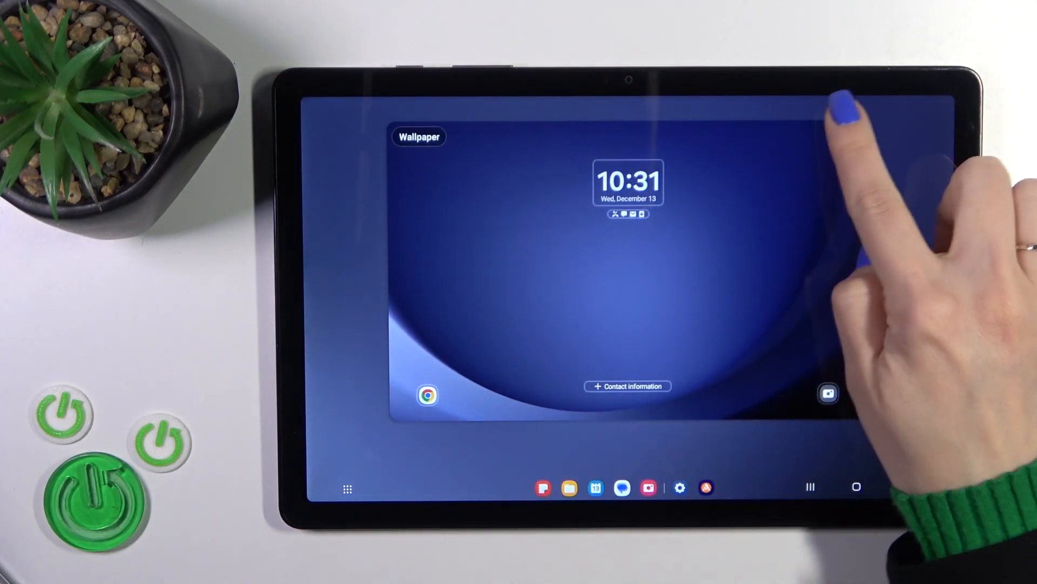